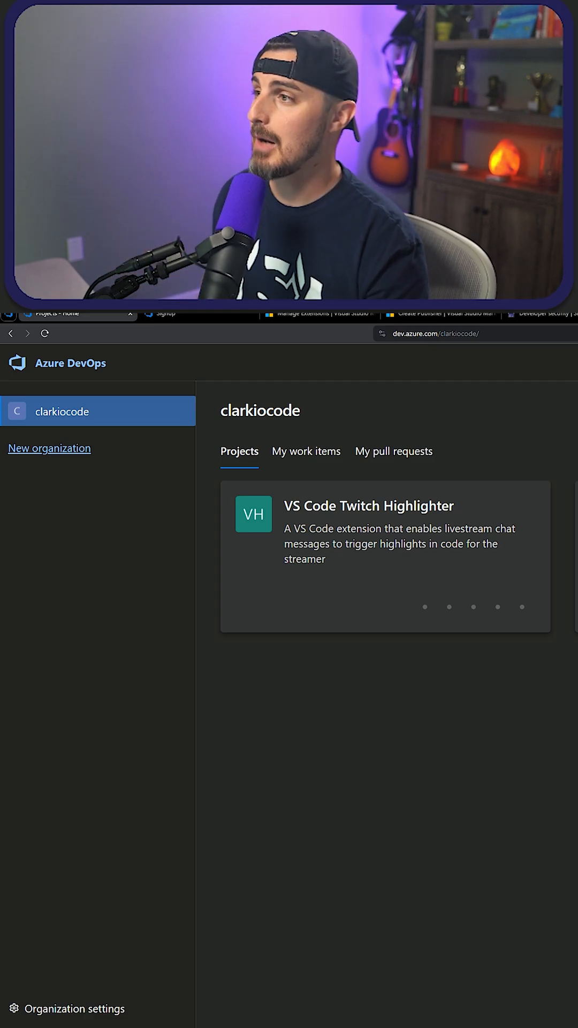
mouse_move(50, 448)
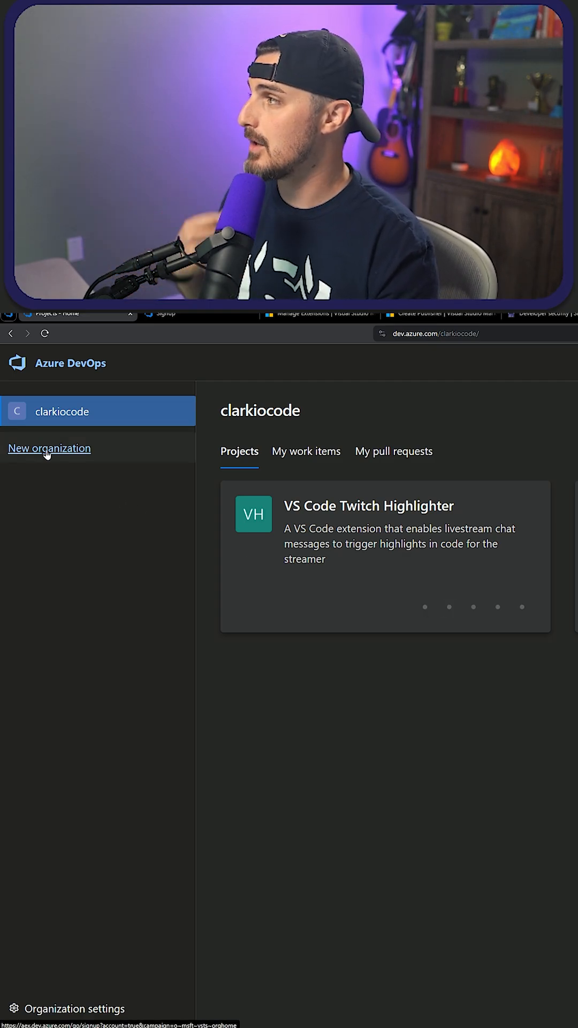
- Start a new organization named clarkio-demo hosted in the United States
left_click(50, 448)
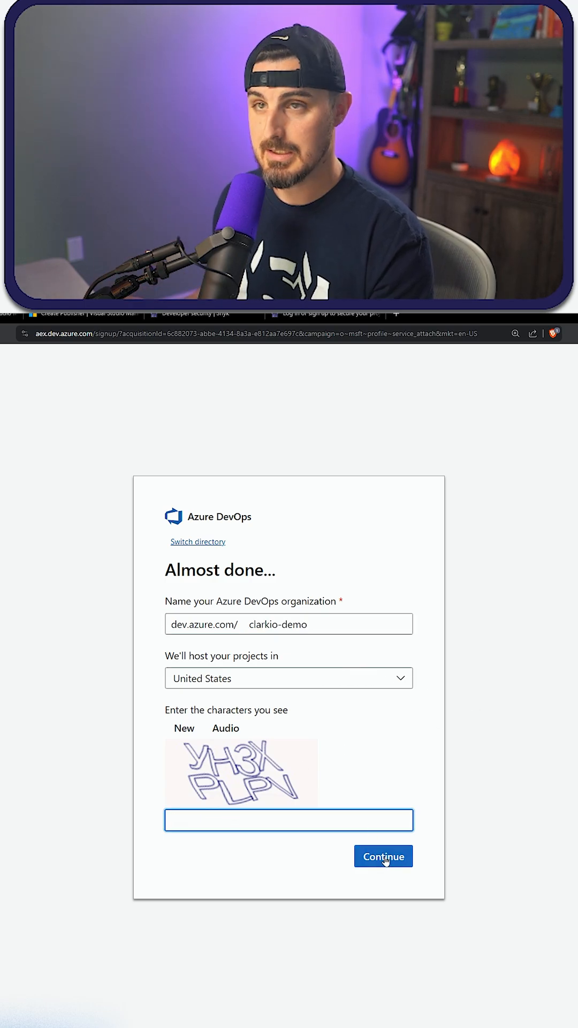
- Submit the clarkio-demo organization and go to the personal access tokens settings
left_click(383, 856)
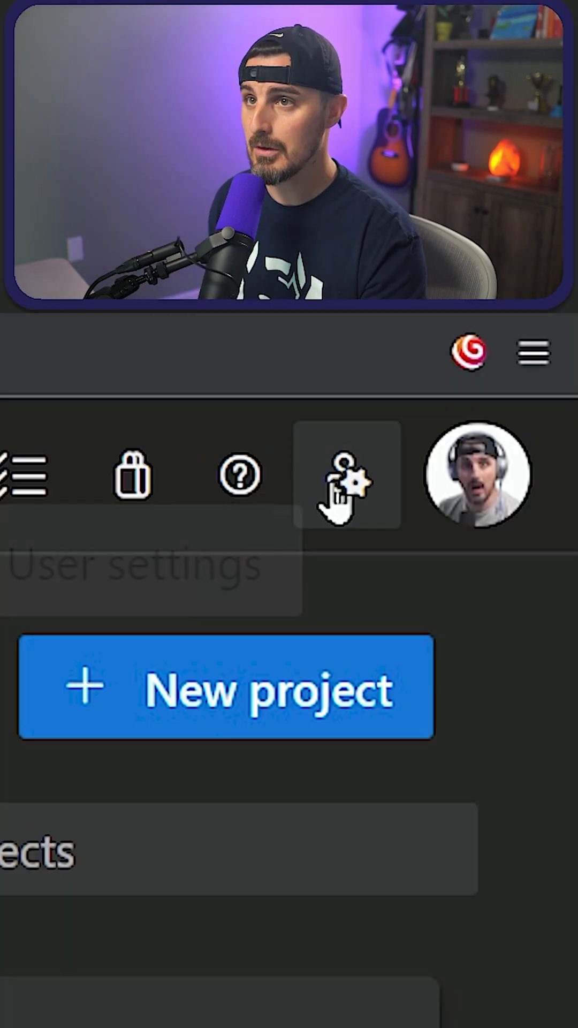
mouse_move(349, 475)
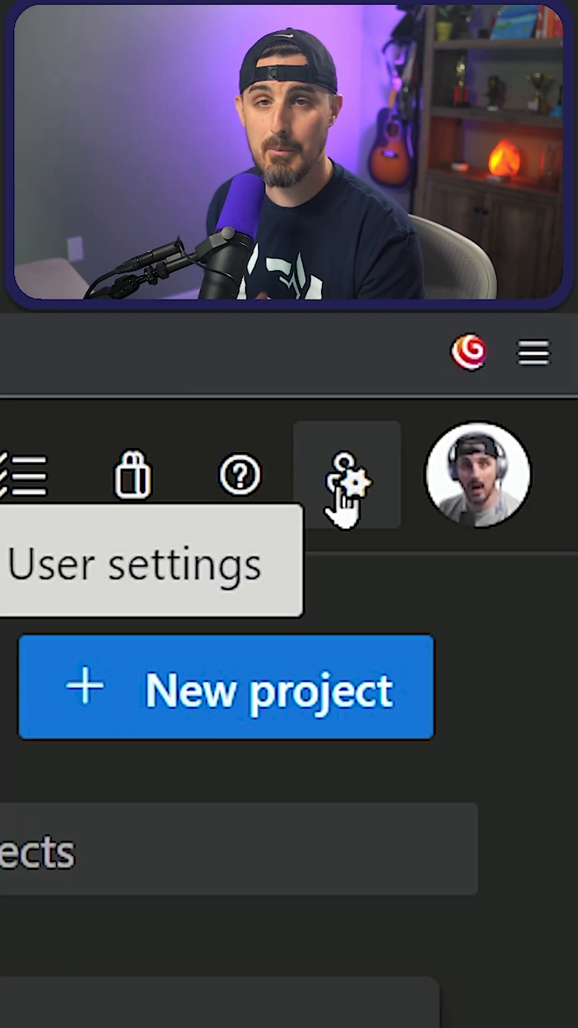
left_click(348, 477)
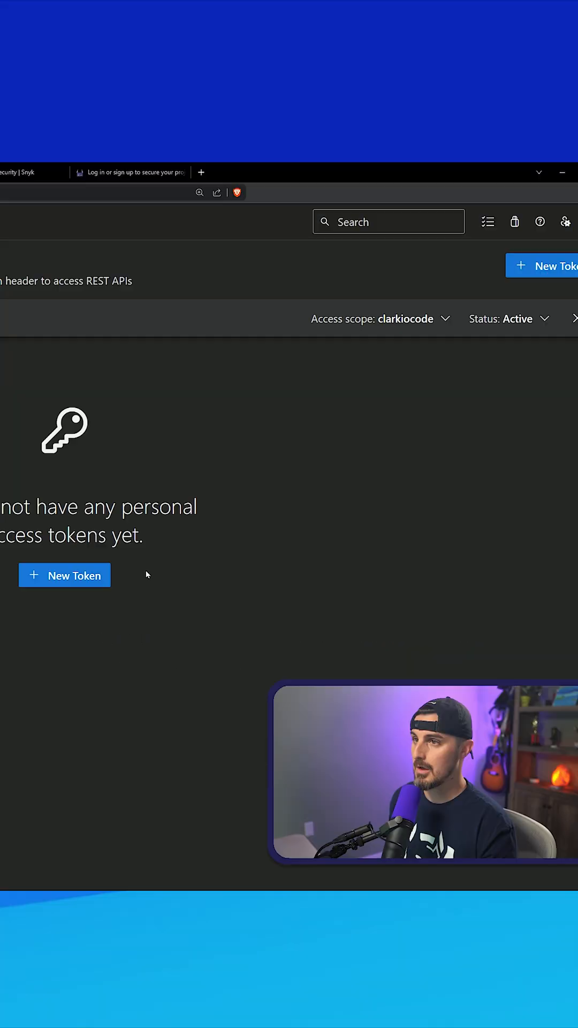
- Draft a new token named 'Vs Code Extension' covering all accessible organizations
left_click(65, 575)
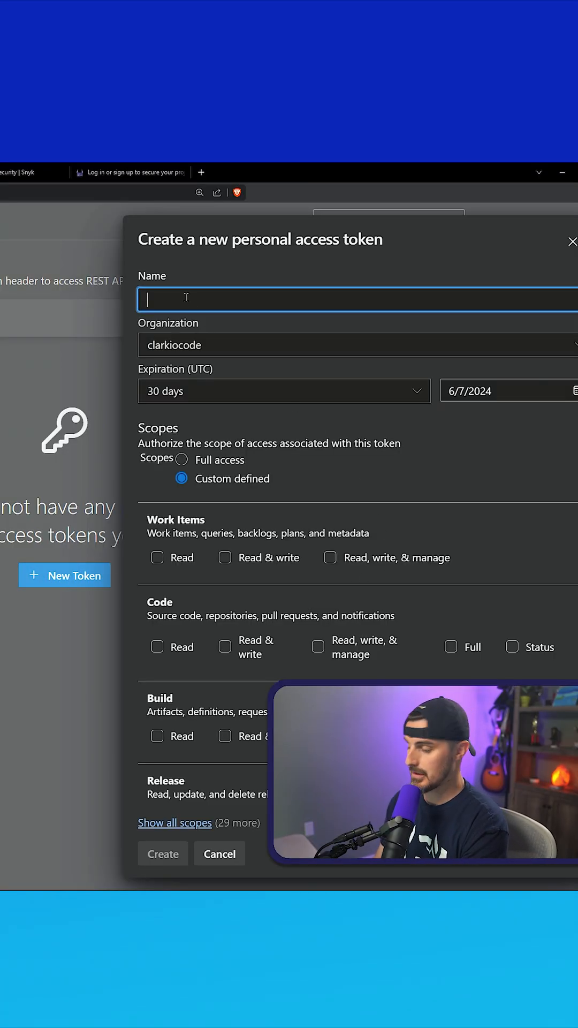
type("Vs Code Extension")
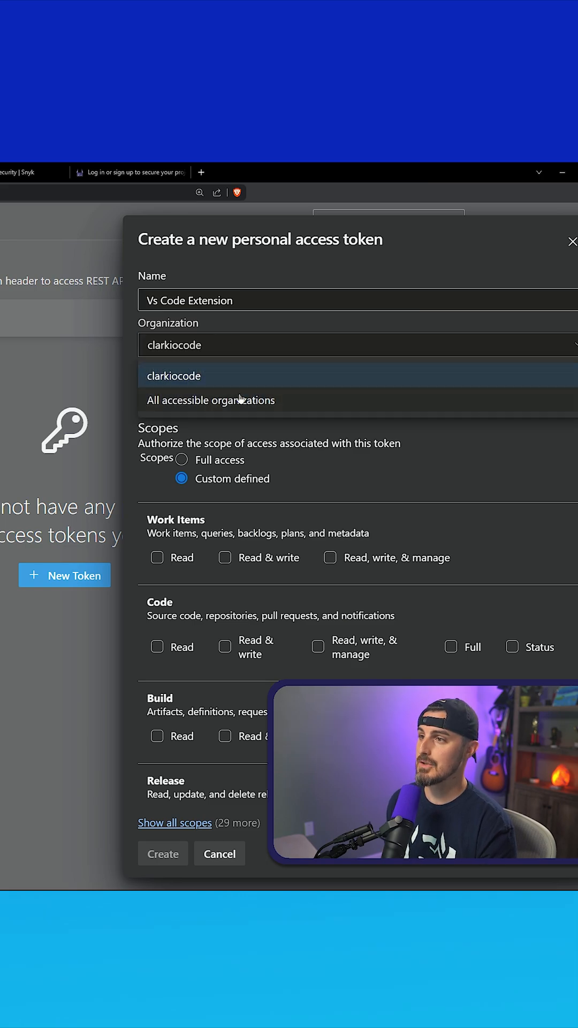
left_click(210, 400)
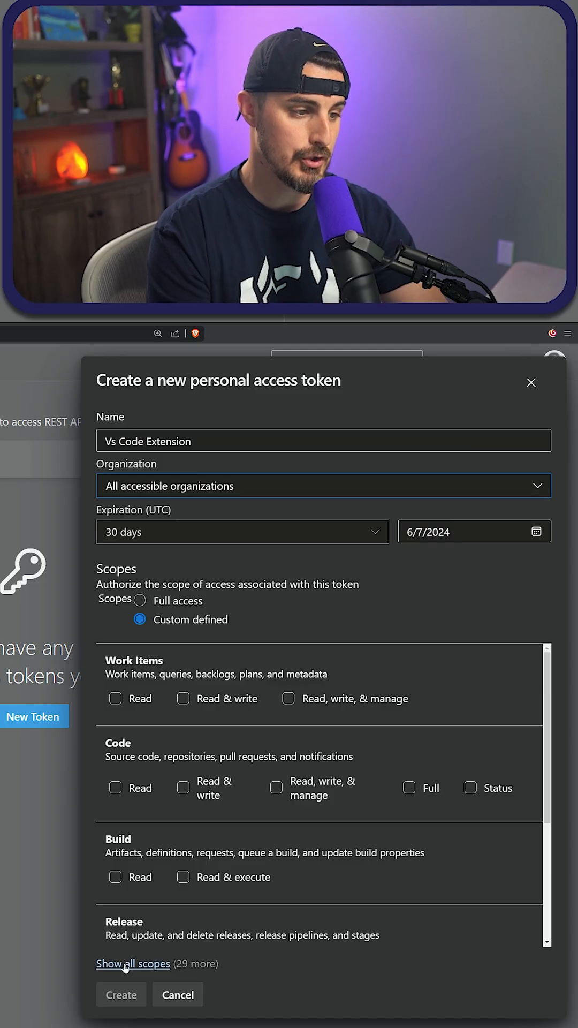
- Grant the token Marketplace Manage scope and create it to reveal its value
left_click(133, 964)
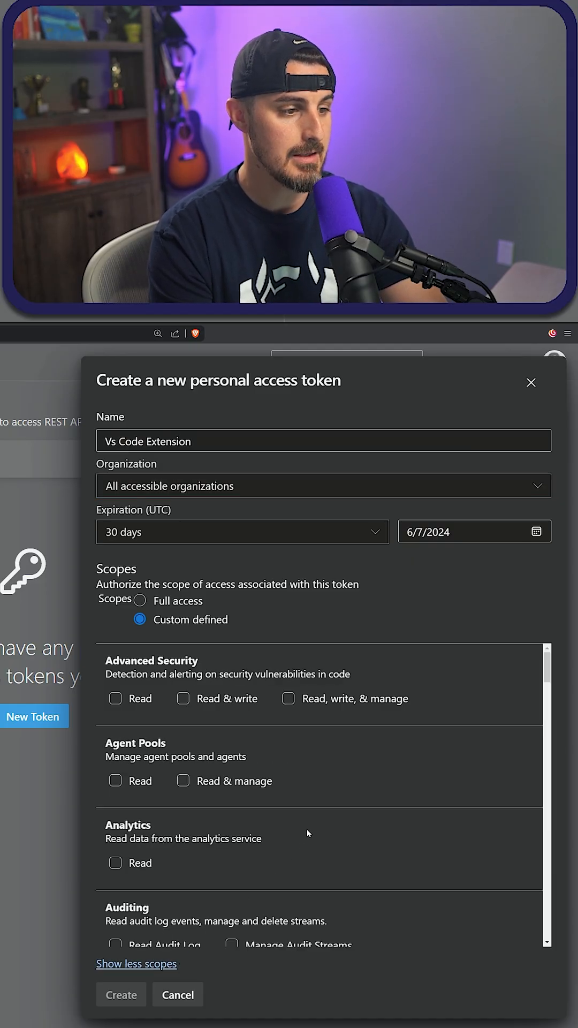
scroll("down", 3)
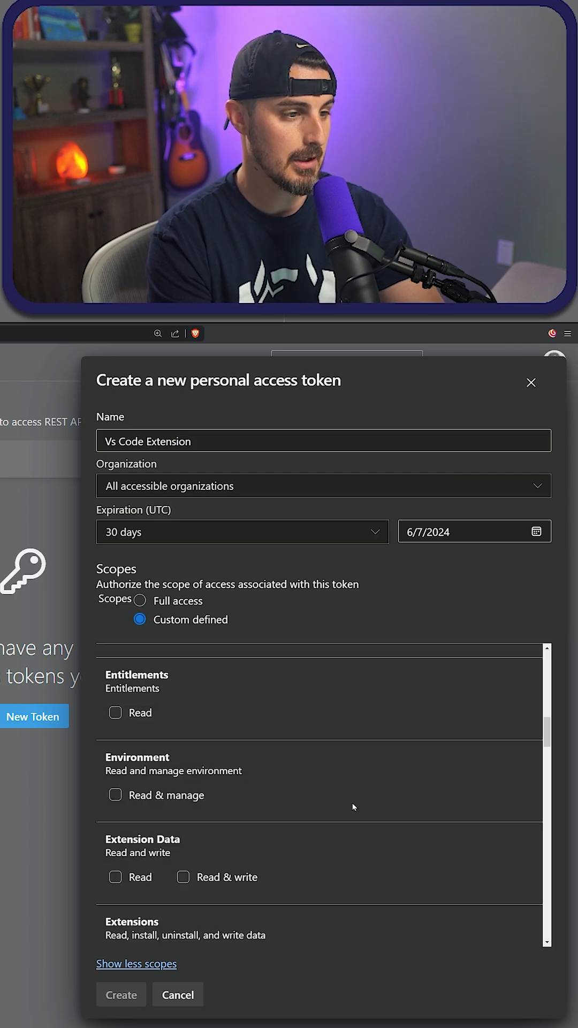
scroll("down", 3)
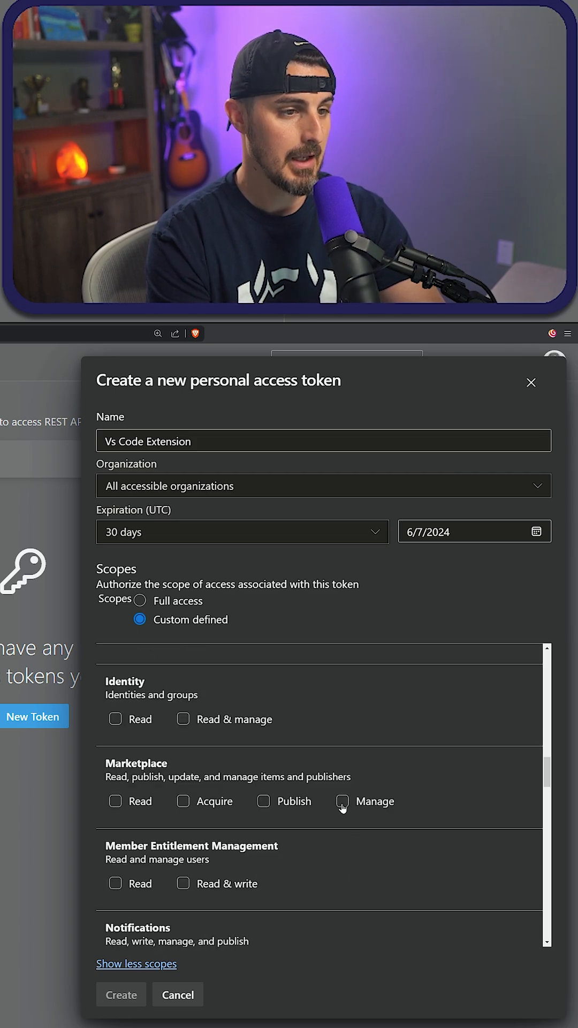
left_click(343, 801)
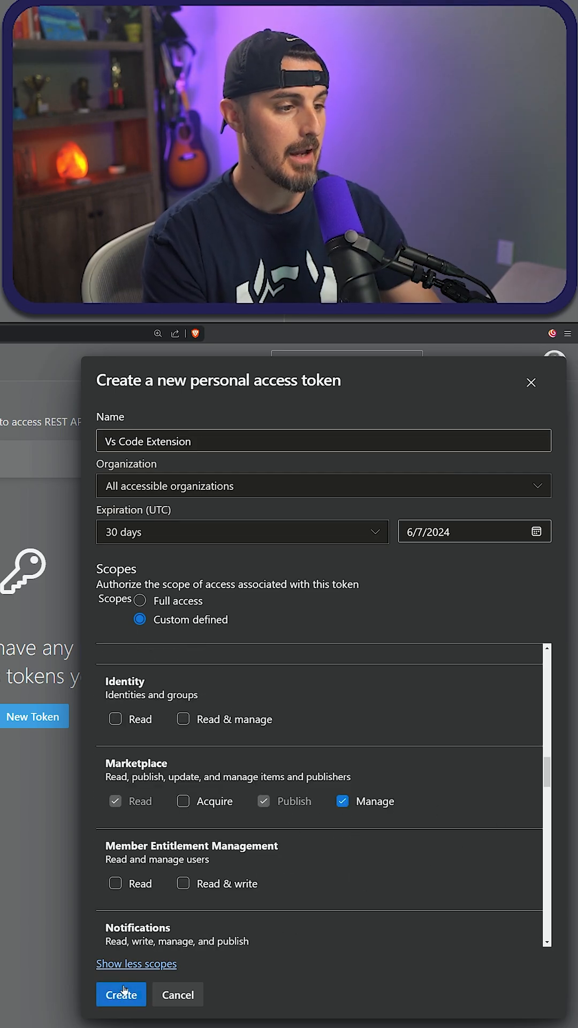
left_click(121, 995)
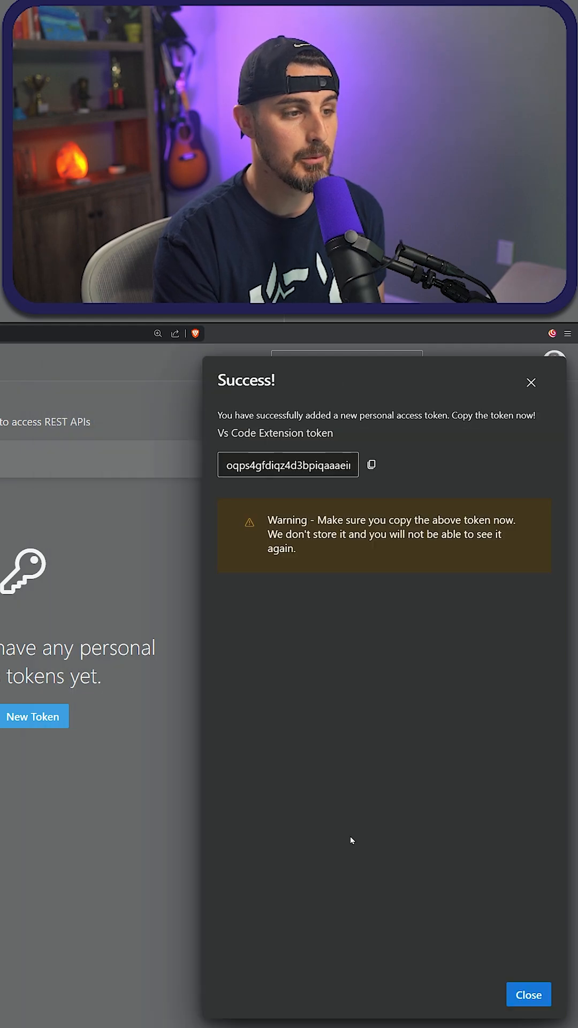